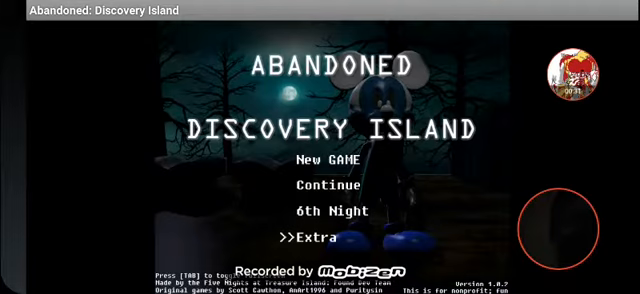
Step: Open the Extras gallery from the main menu to view the Photo-Negative Mickey model
{"action": "left_click", "coordinate": [318, 240]}
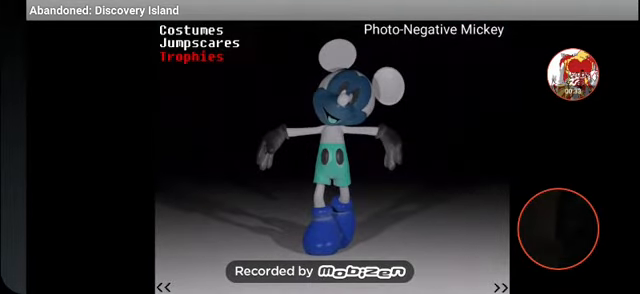